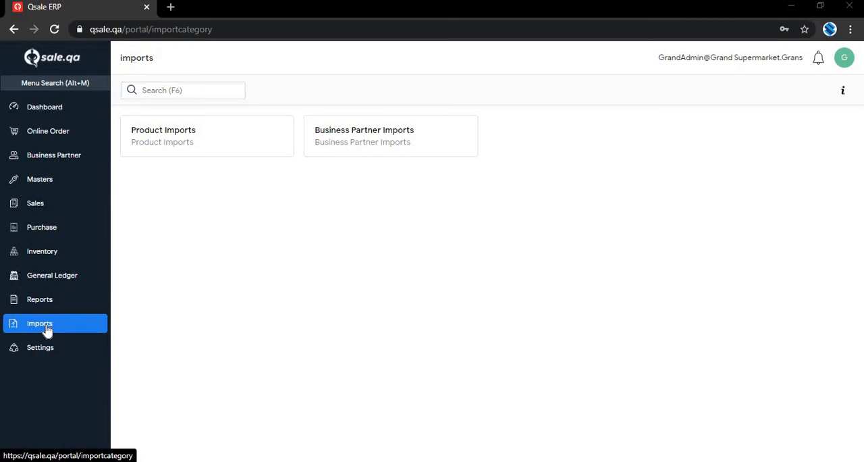
pyautogui.moveTo(187, 134)
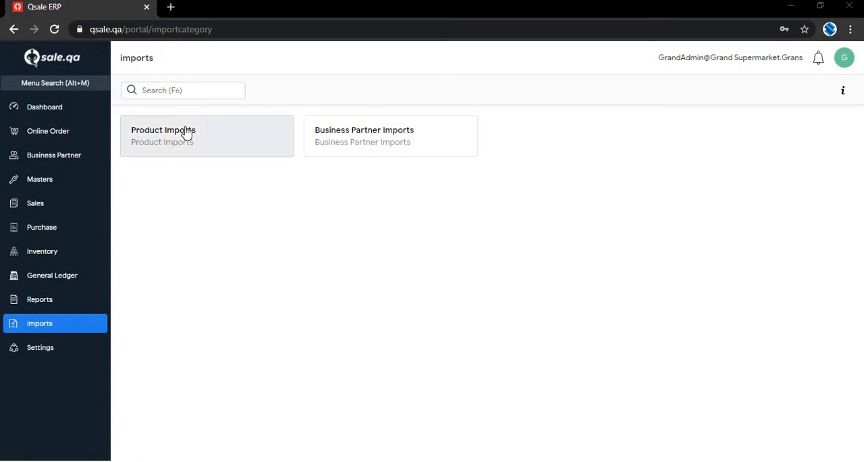
# Navigate from Product Imports to the Import Products CSV upload page.
pyautogui.click(163, 136)
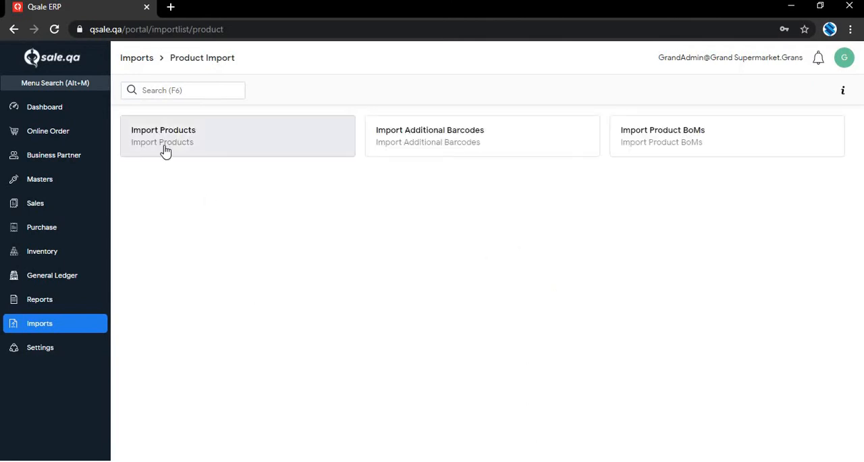
pyautogui.moveTo(165, 143)
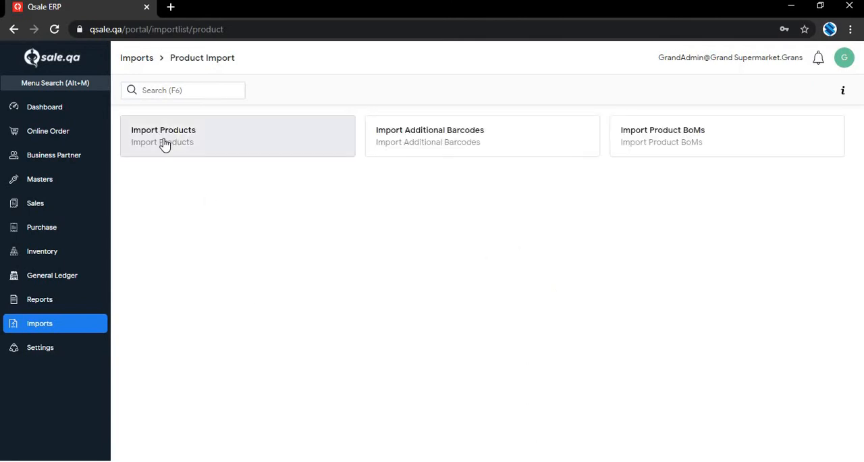
pyautogui.click(163, 135)
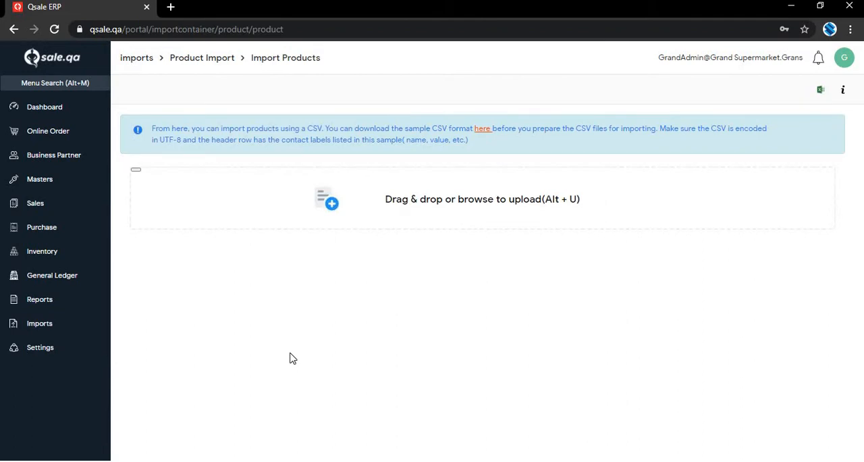
pyautogui.moveTo(478, 139)
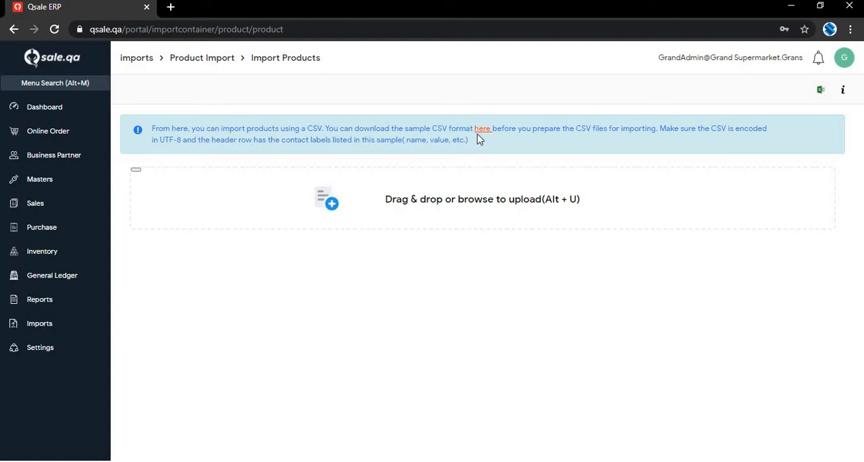
pyautogui.moveTo(483, 130)
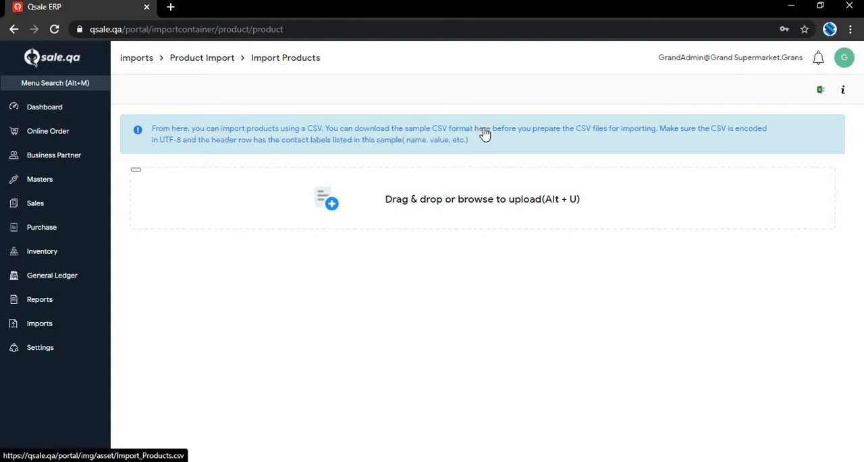
# Download the sample Import_Products.csv template from the info banner and open it.
pyautogui.click(481, 129)
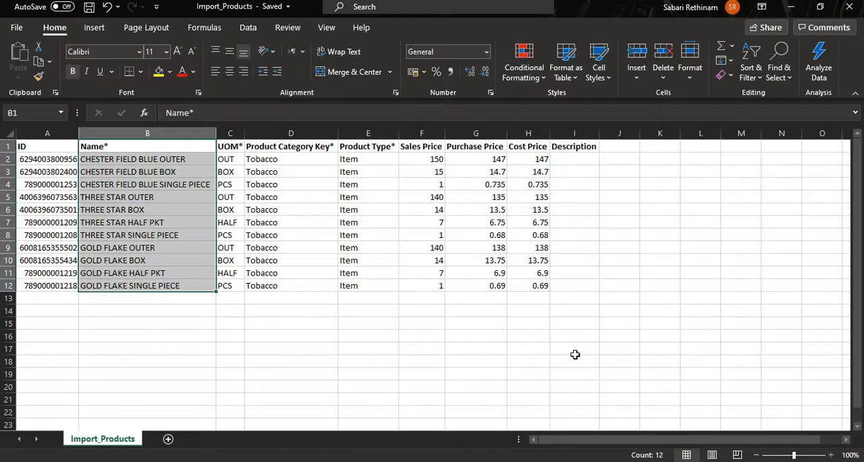
pyautogui.click(619, 284)
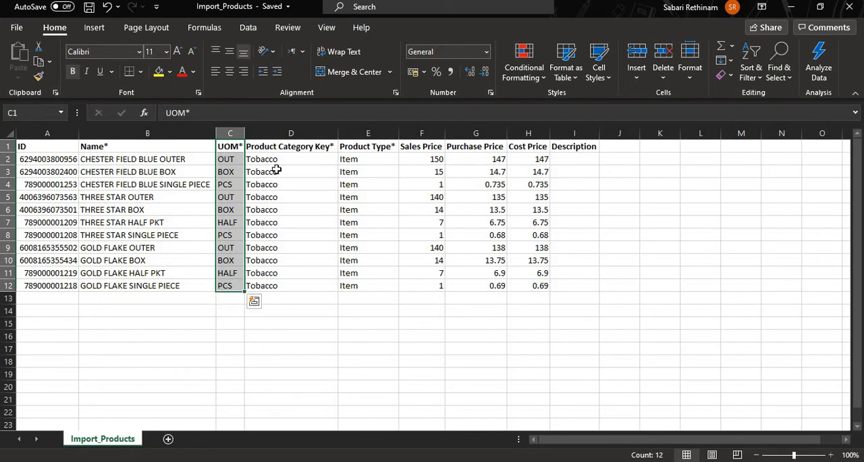
pyautogui.click(290, 146)
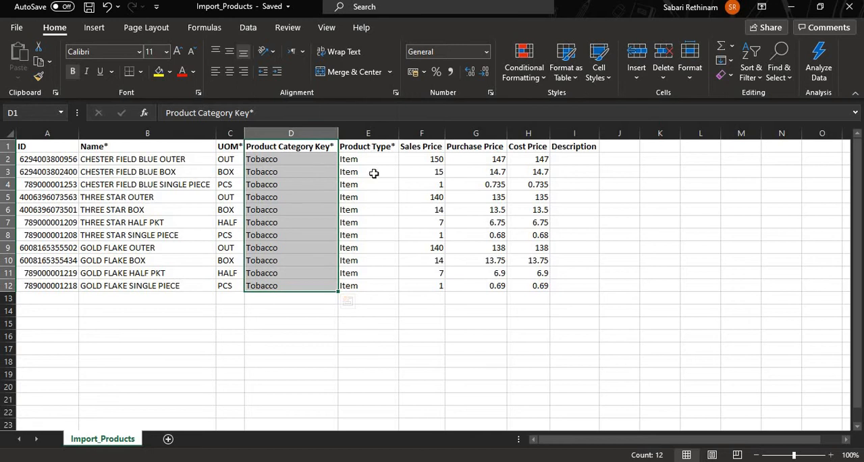
pyautogui.click(367, 146)
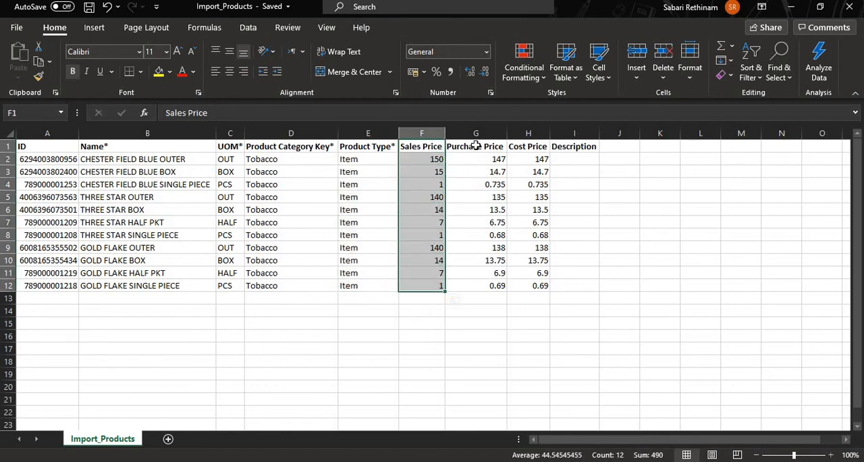
pyautogui.click(475, 146)
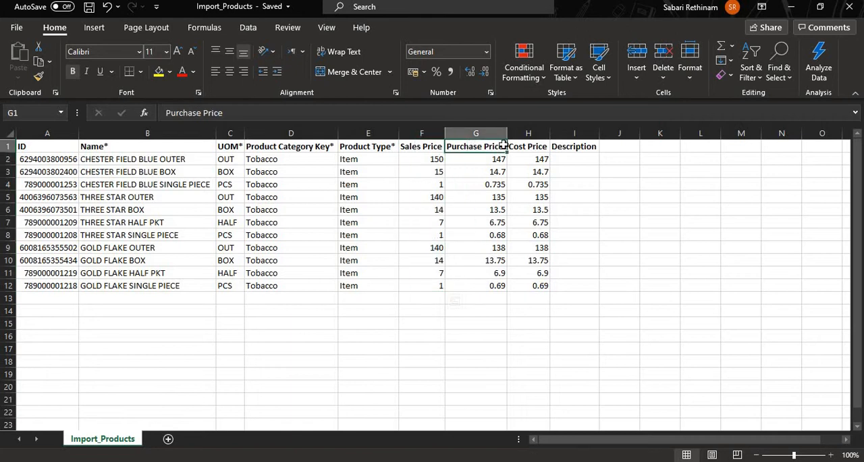
pyautogui.moveTo(475, 146); pyautogui.dragTo(528, 285)
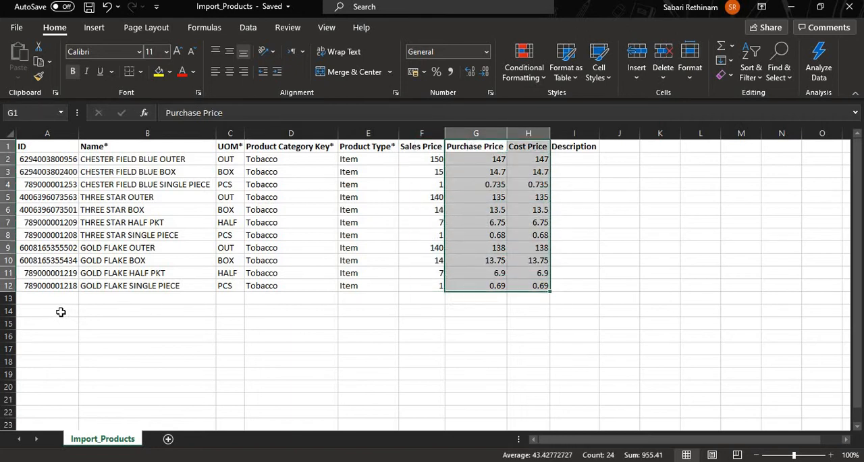
pyautogui.click(47, 310)
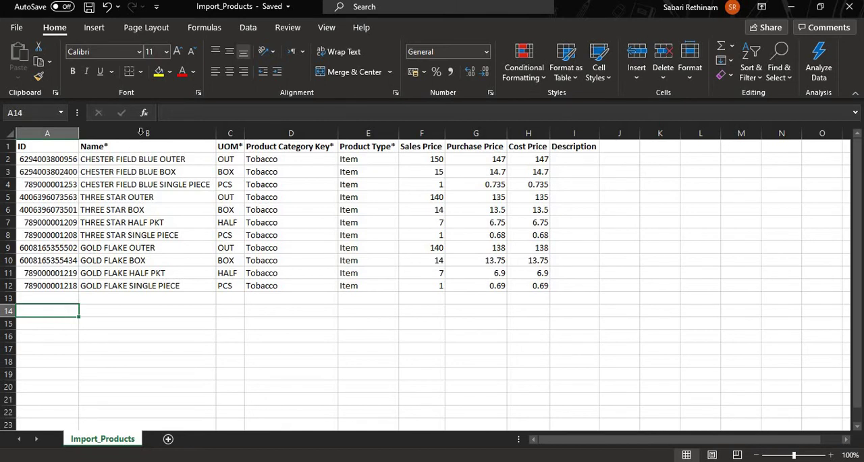
pyautogui.click(146, 132)
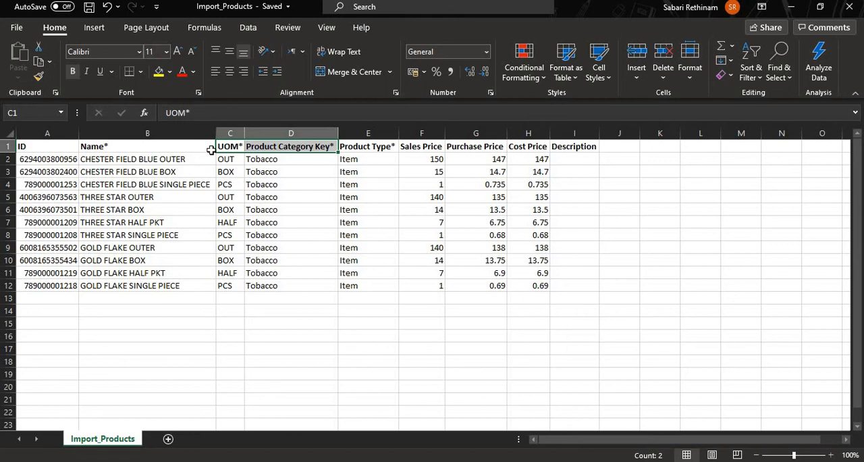
pyautogui.click(230, 134)
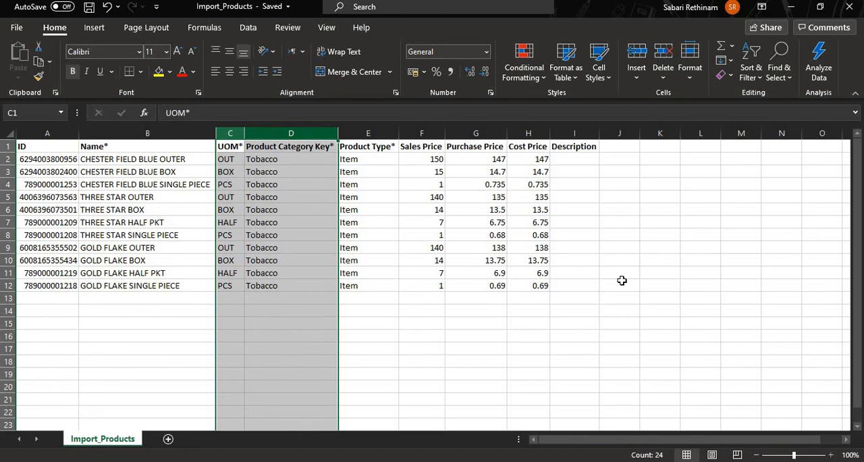
pyautogui.click(619, 283)
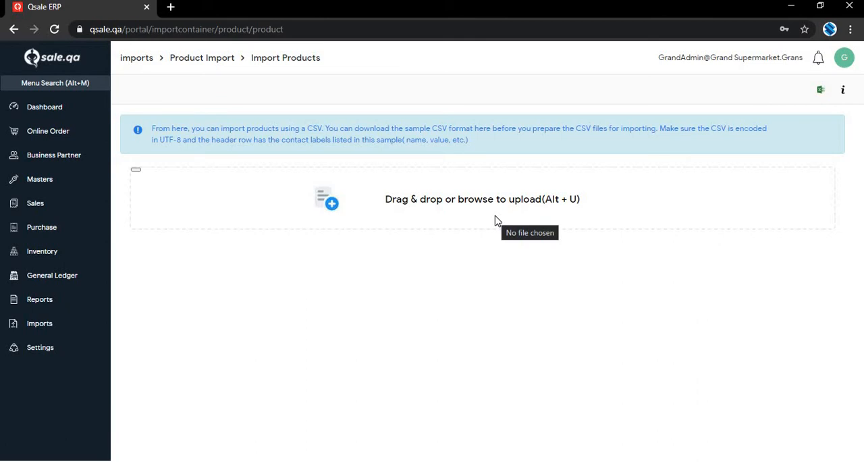
pyautogui.moveTo(408, 293)
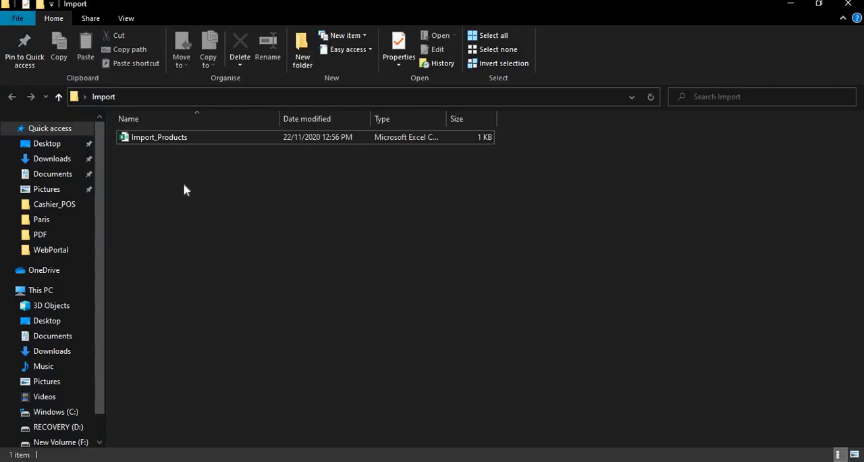
# Drop Import_Products.csv onto the upload area so 11 records import successfully.
pyautogui.moveTo(159, 138); pyautogui.dragTo(374, 362)
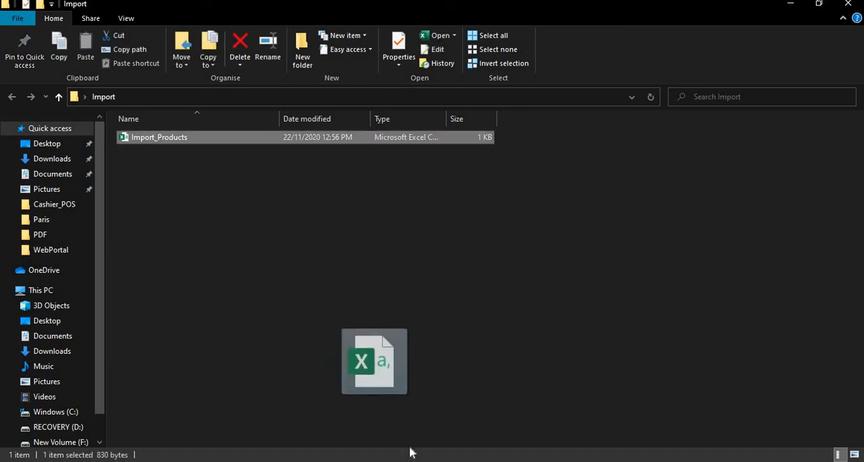
pyautogui.moveTo(374, 362); pyautogui.dragTo(466, 198)
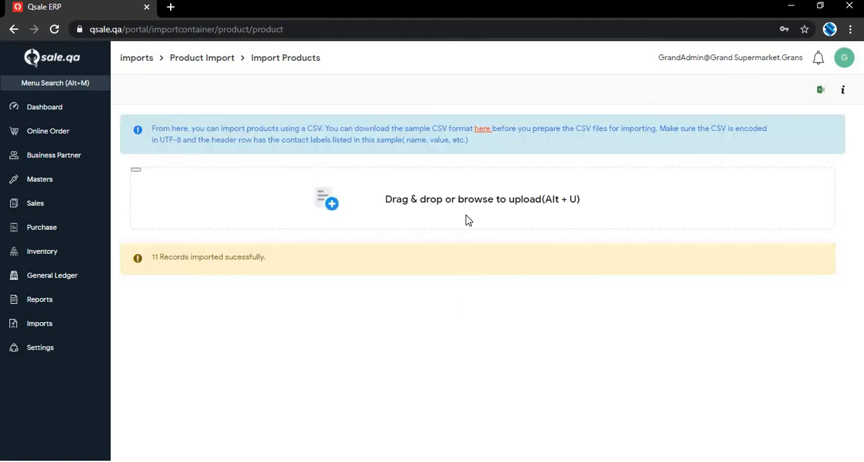
pyautogui.moveTo(149, 267)
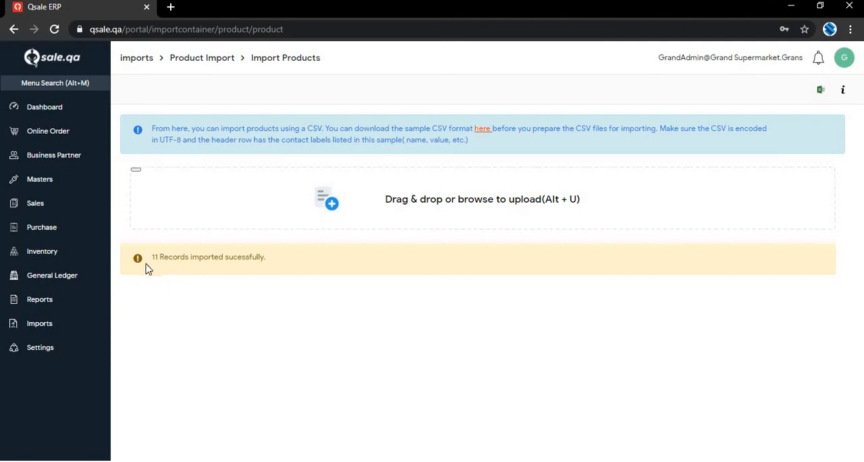
pyautogui.moveTo(187, 273)
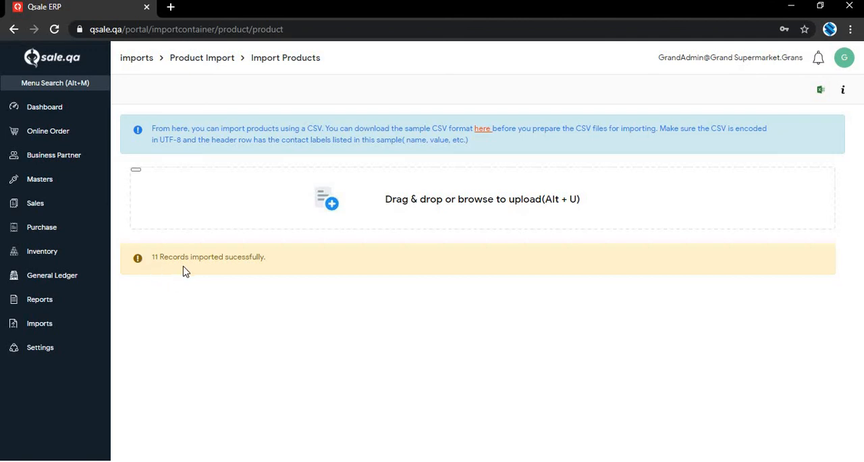
pyautogui.moveTo(265, 269)
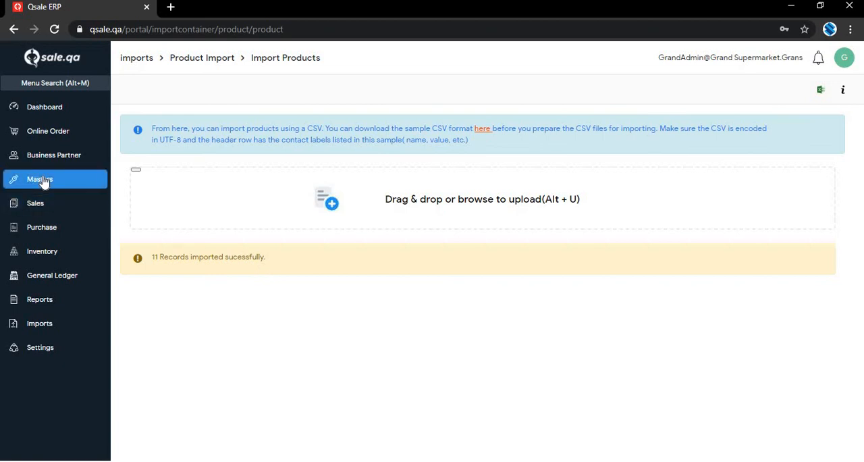
# View Masters > Products and inspect the imported GOLD FLAKE SINGLE PIECE and THREE STAR OUTER items.
pyautogui.click(40, 178)
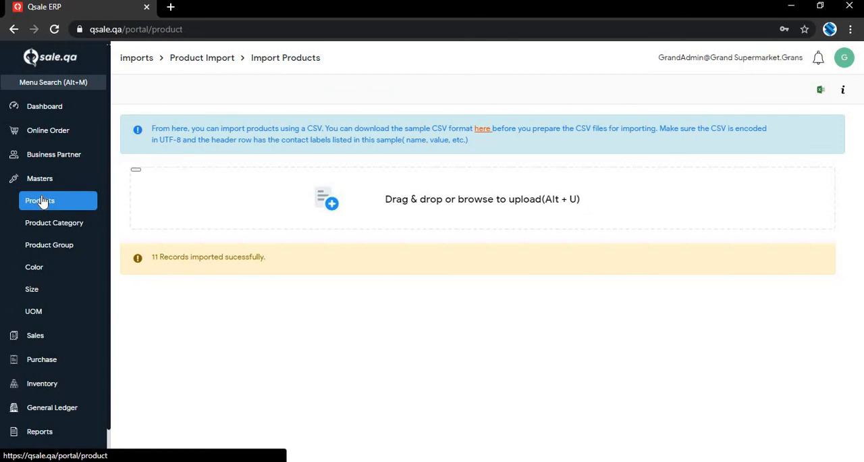
pyautogui.click(41, 200)
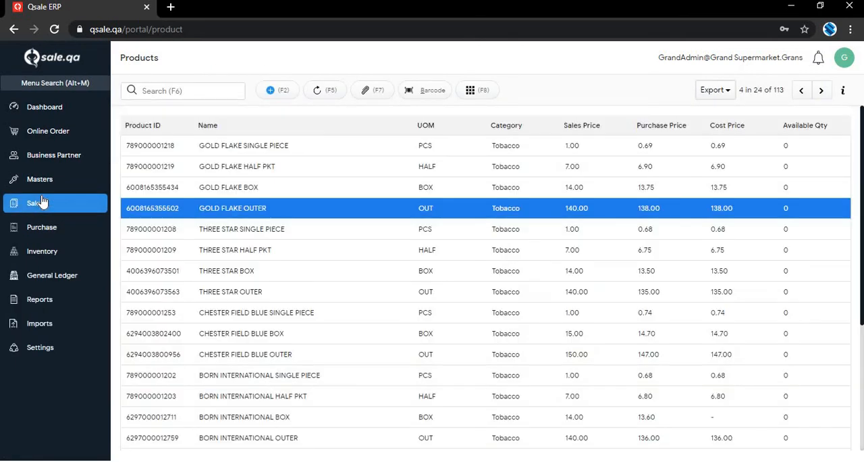
pyautogui.moveTo(231, 157)
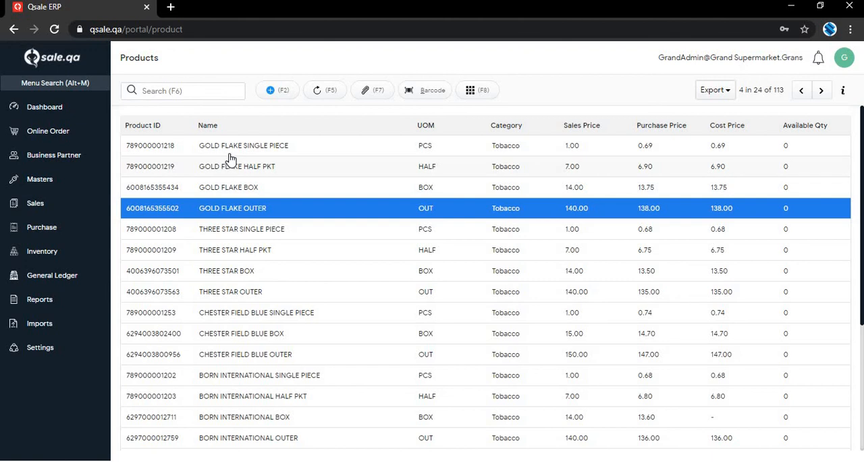
pyautogui.moveTo(227, 153)
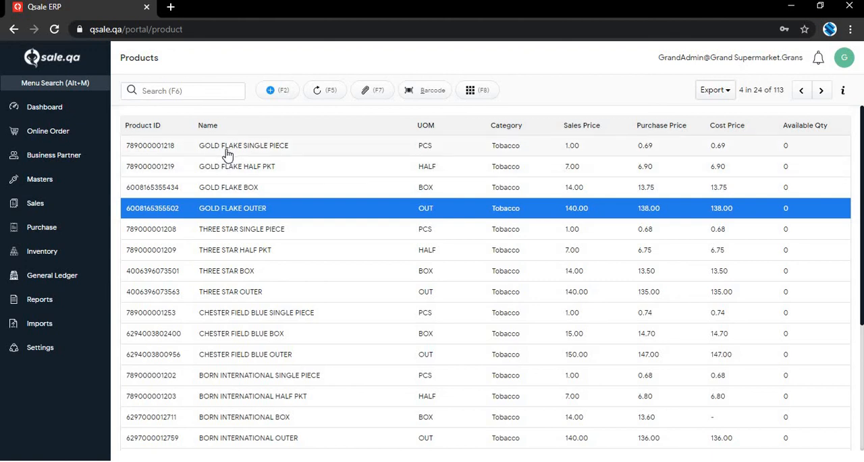
pyautogui.click(244, 146)
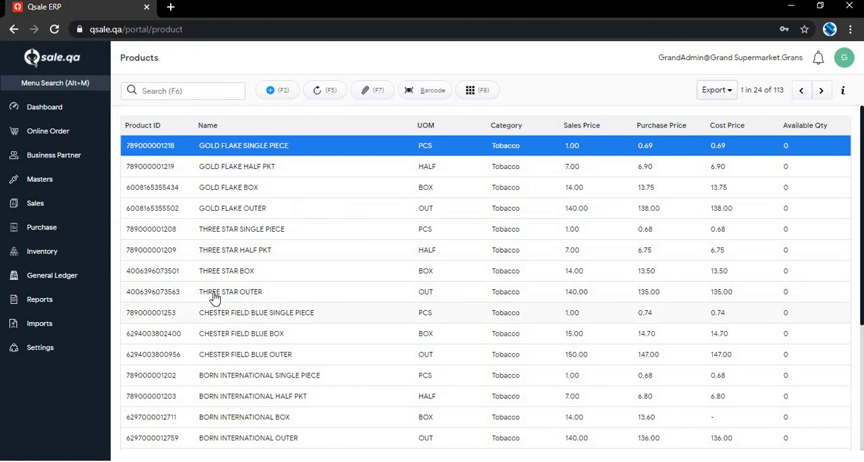
pyautogui.click(230, 292)
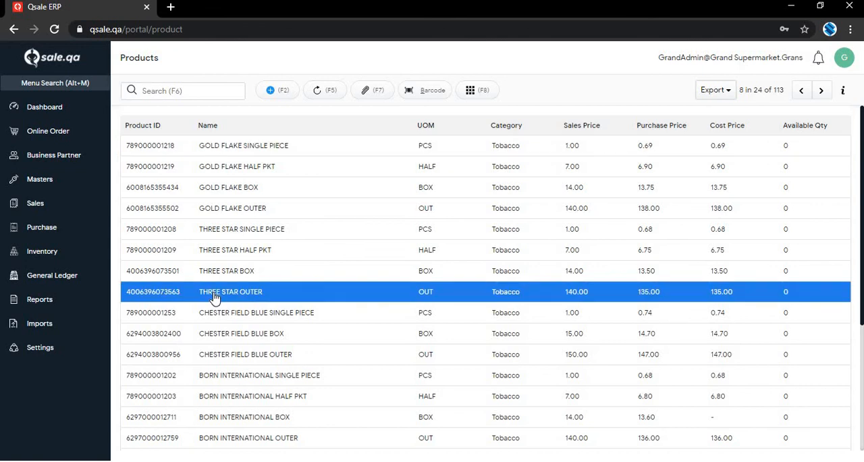